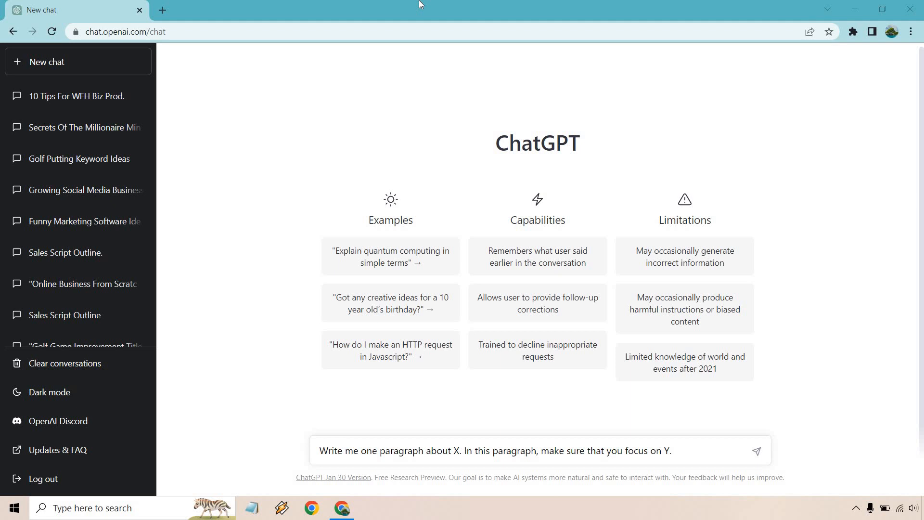
mouse_move(430, 329)
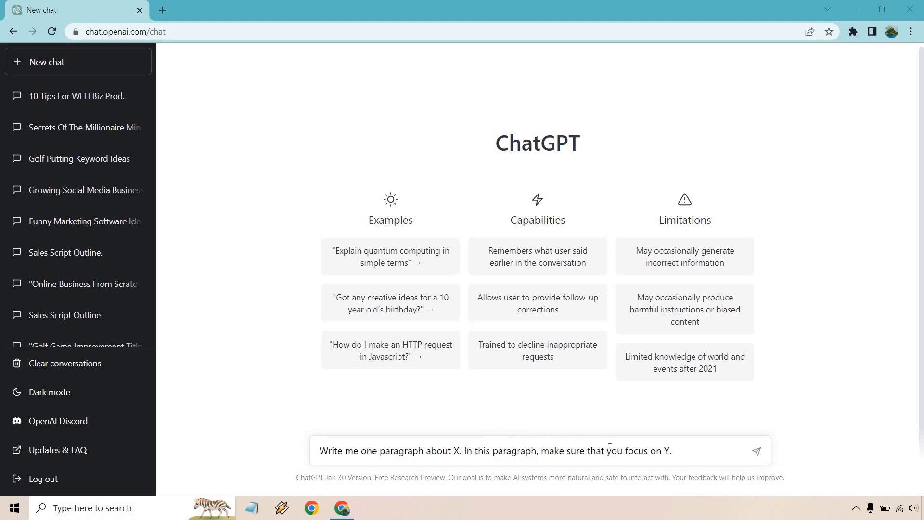
mouse_move(848, 422)
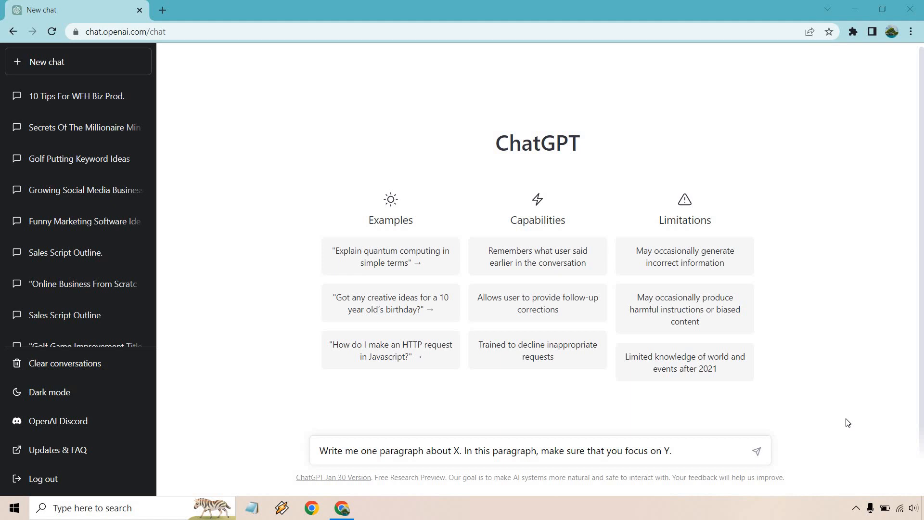
mouse_move(663, 289)
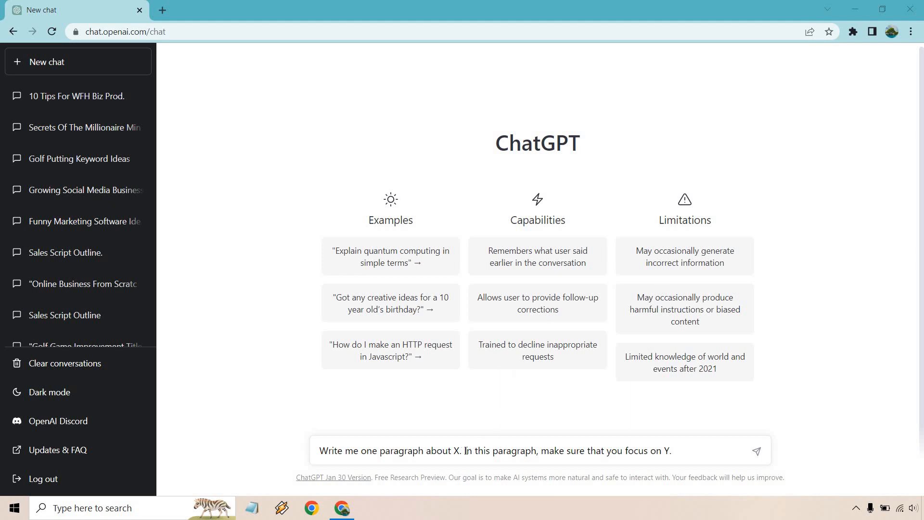
Replace X and Y with TikTok's popularity and why more online marketers should use it.
drag(464, 451, 670, 450)
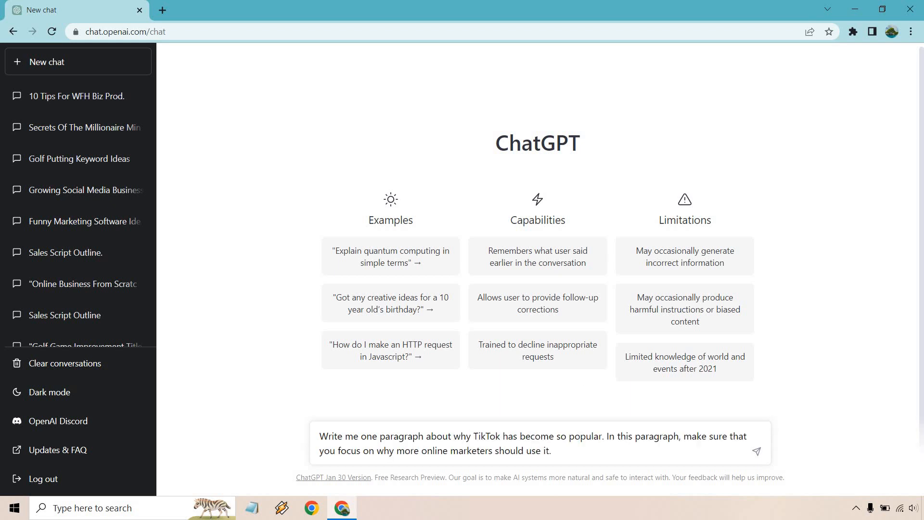
mouse_move(861, 313)
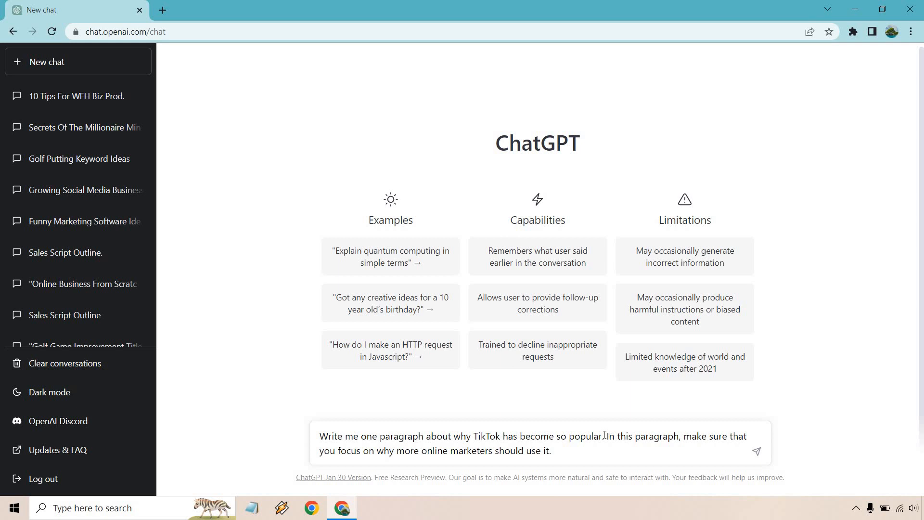
drag(319, 436, 602, 436)
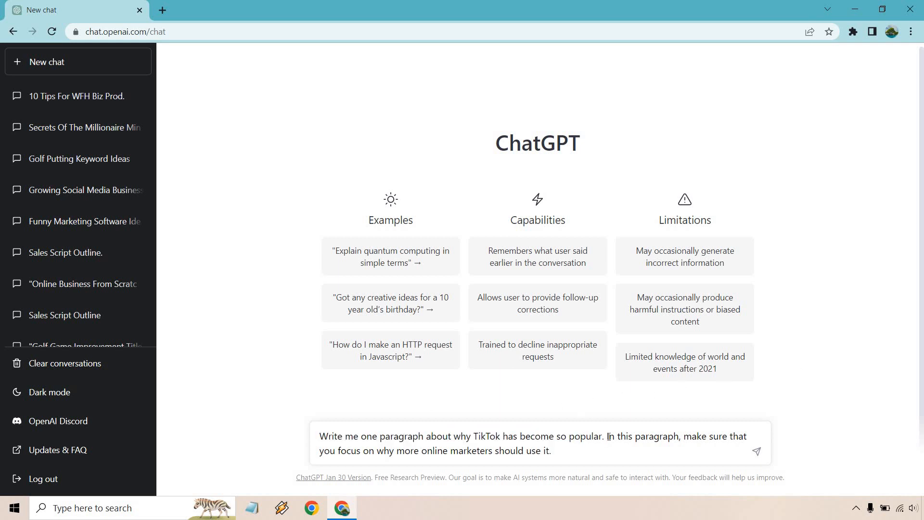
drag(609, 436, 551, 451)
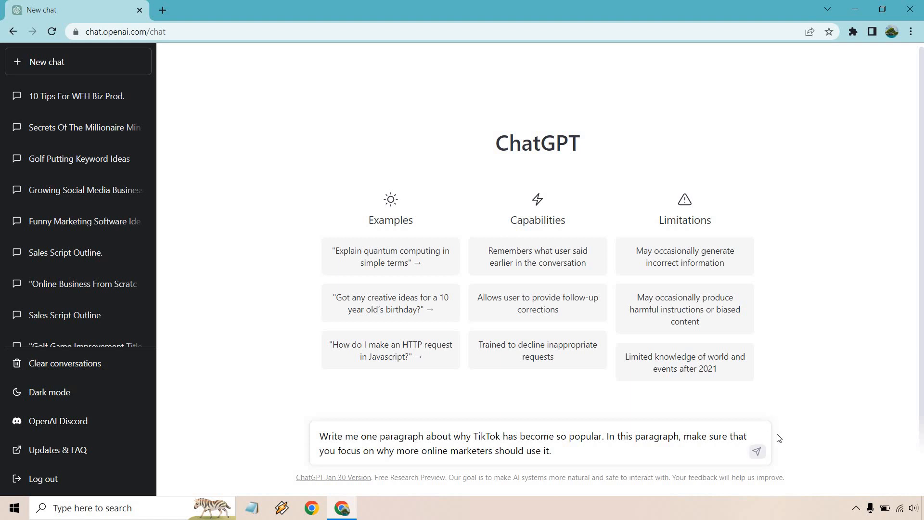
Send the TikTok marketers prompt and highlight its sentences to review the reply.
click(757, 452)
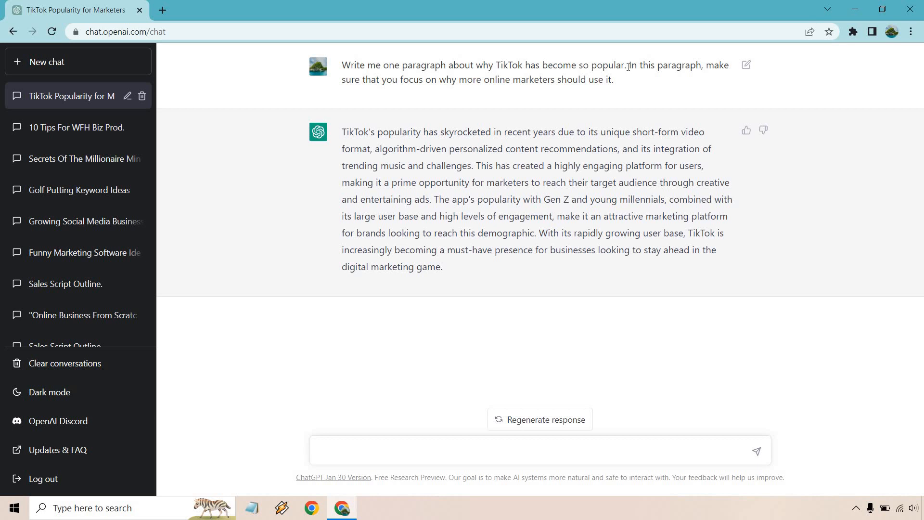
drag(628, 66, 613, 79)
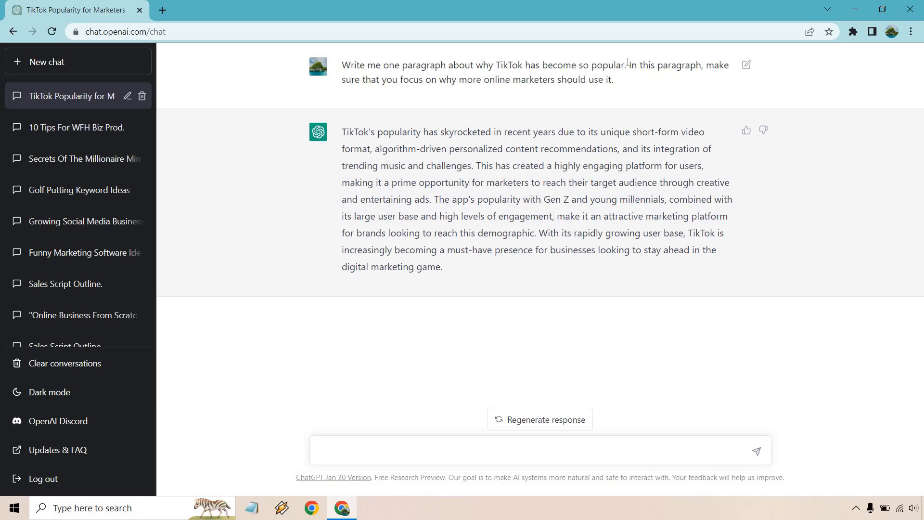
drag(351, 65, 627, 65)
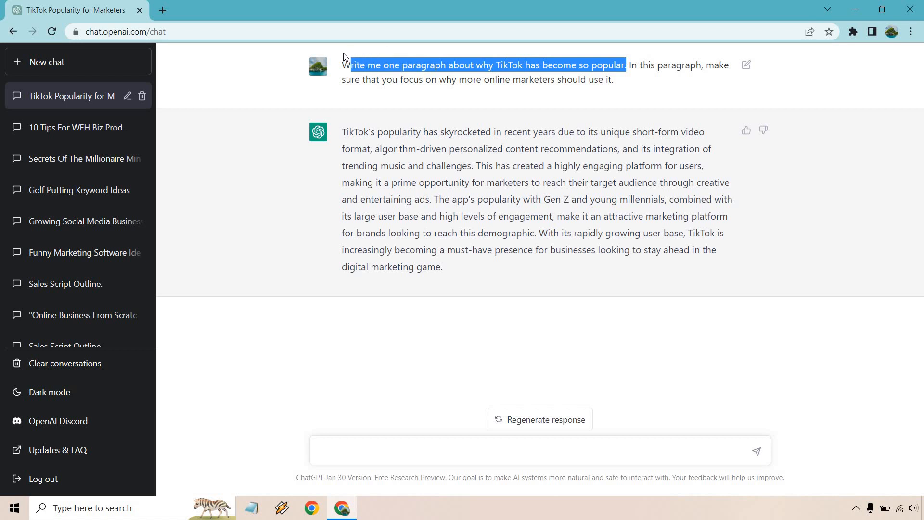
mouse_move(628, 86)
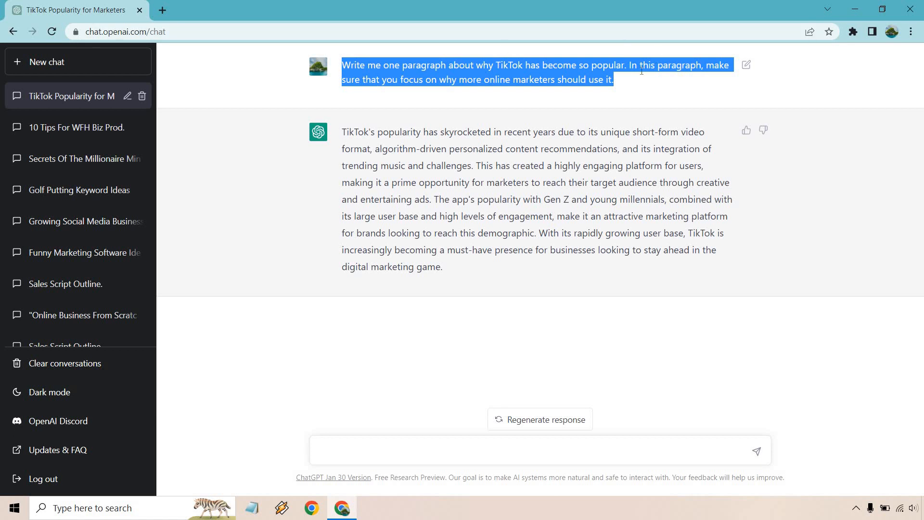
mouse_move(642, 81)
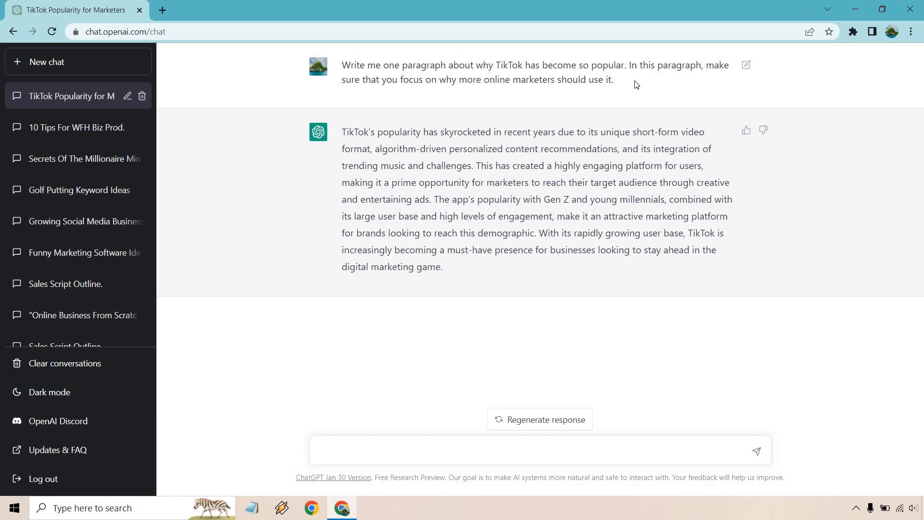
mouse_move(461, 365)
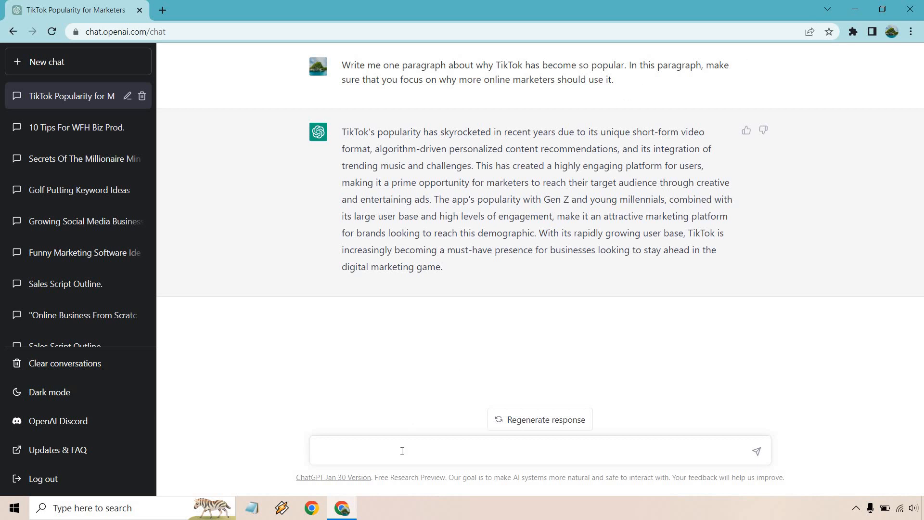
Ask ChatGPT 'Continue talking about this topic with one more paragraph.'.
text(Continue talking about this topic with one more paragraph.)
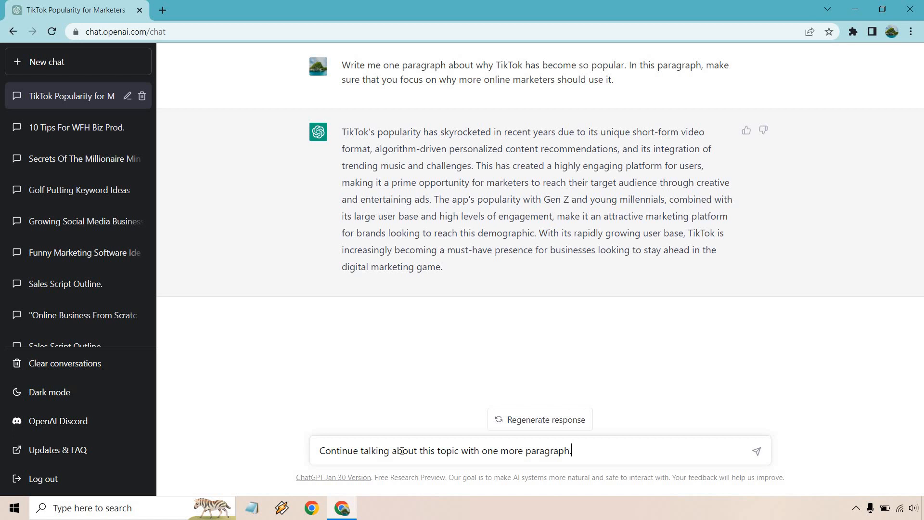
mouse_move(760, 389)
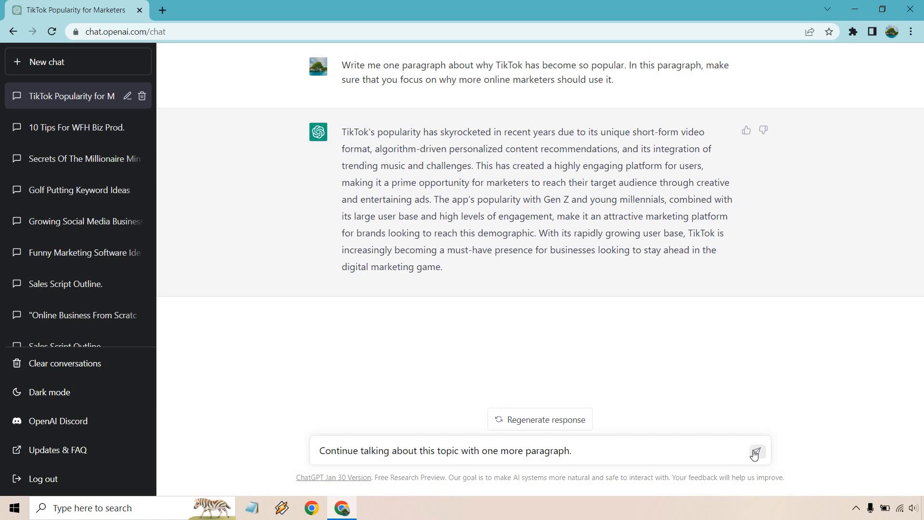
click(757, 452)
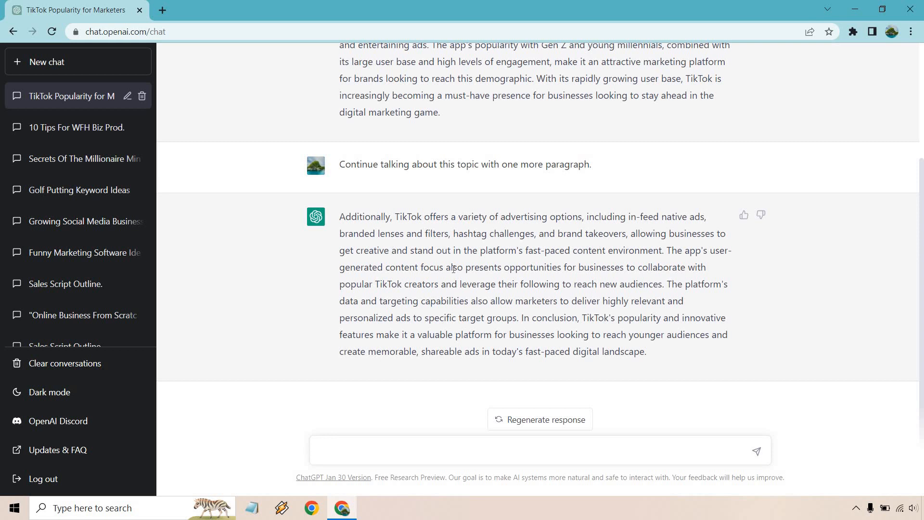
mouse_move(528, 267)
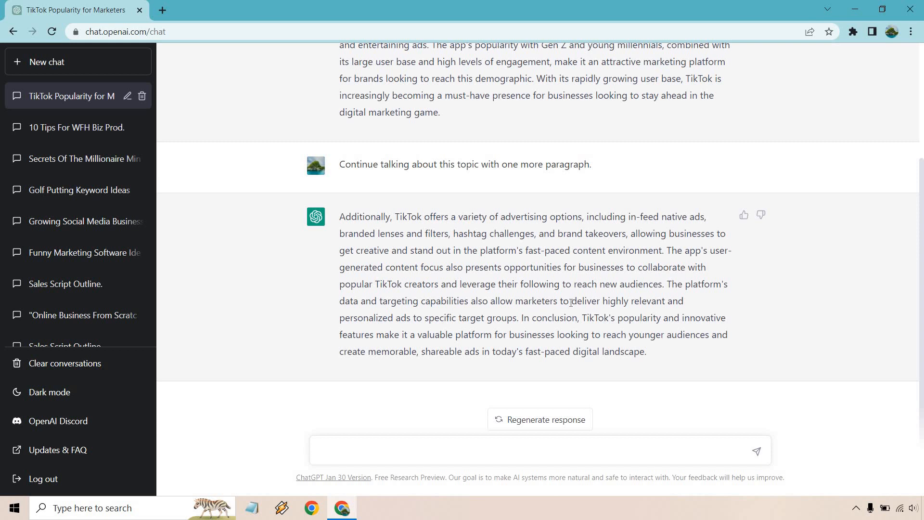
mouse_move(839, 344)
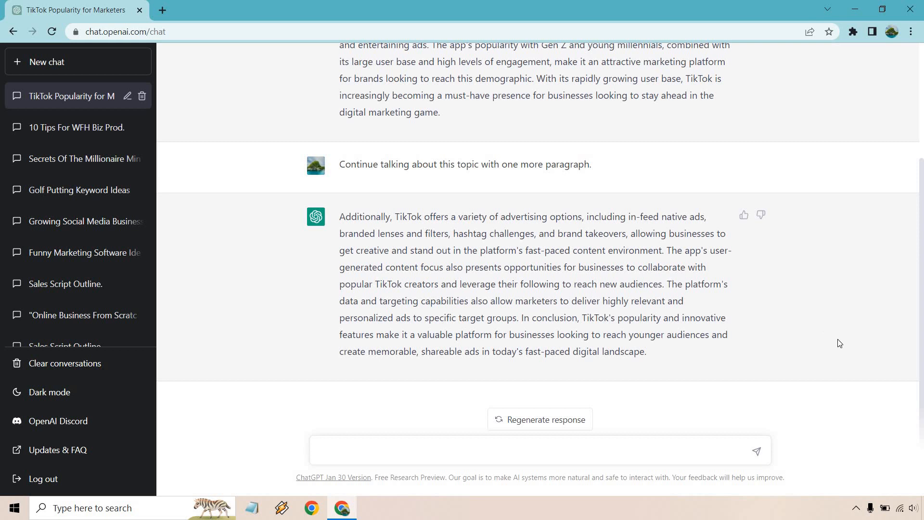
mouse_move(786, 325)
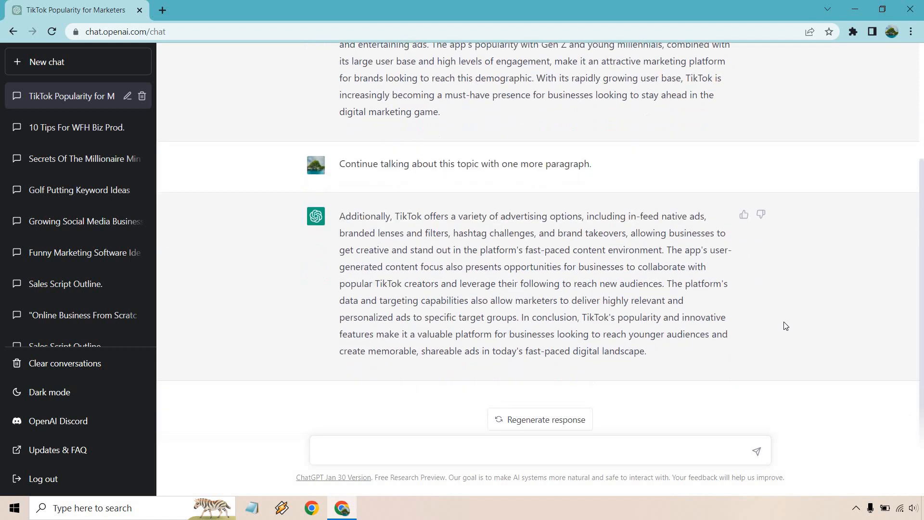
In a new chat, draft a one-paragraph prompt on why email marketing isn't dead.
click(46, 61)
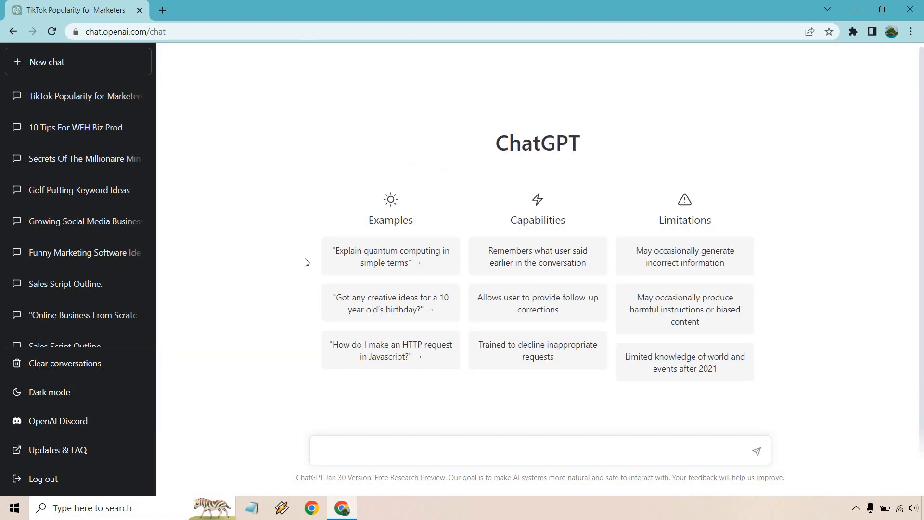
text(Write me one paragraph about why email marketing isn't dead. In this paragraph, make sure that you focus on why online marketers are still using it today.)
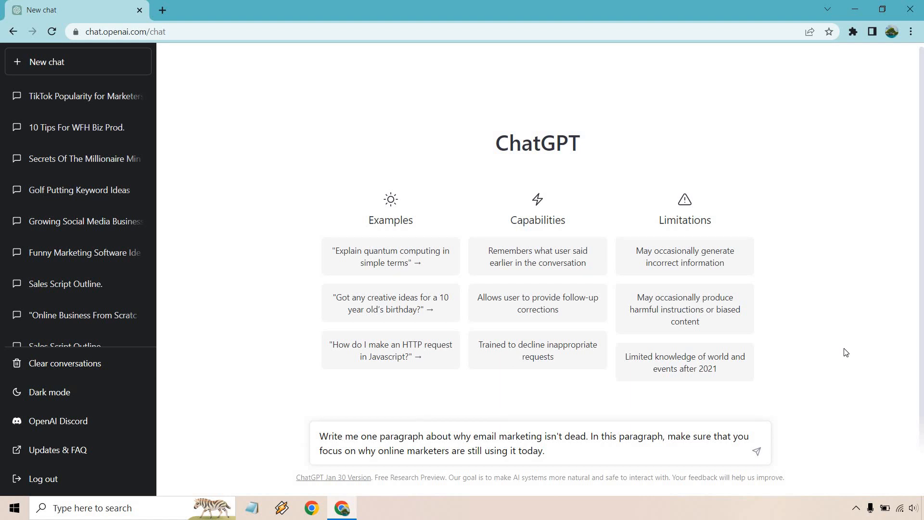
mouse_move(812, 317)
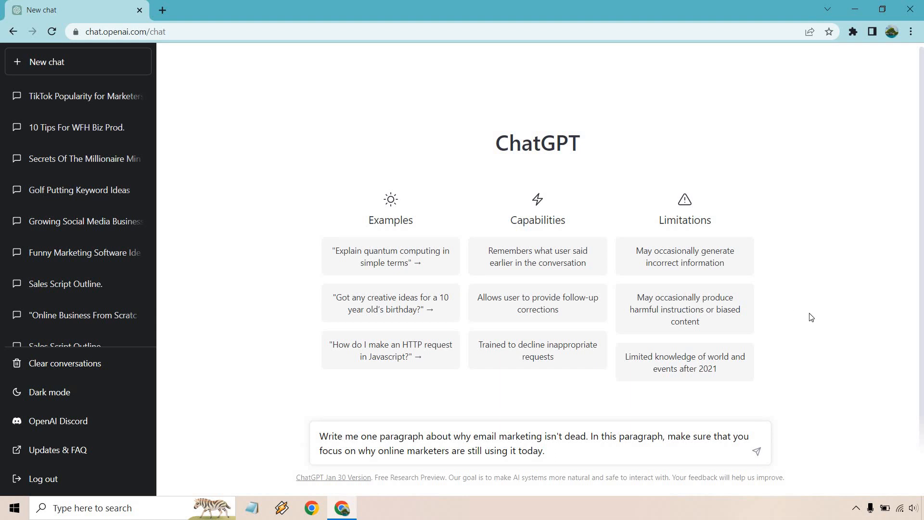
mouse_move(822, 397)
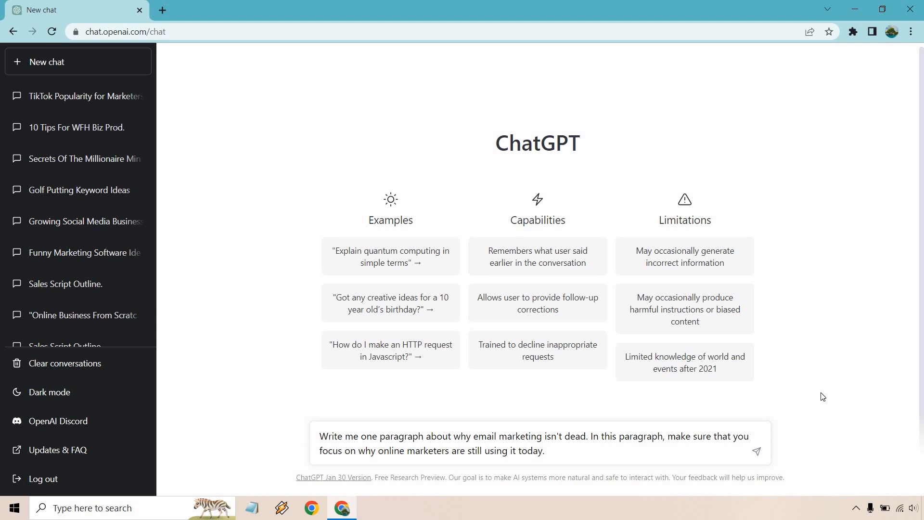
Send the email marketing prompt and highlight its first and second sentences.
click(757, 452)
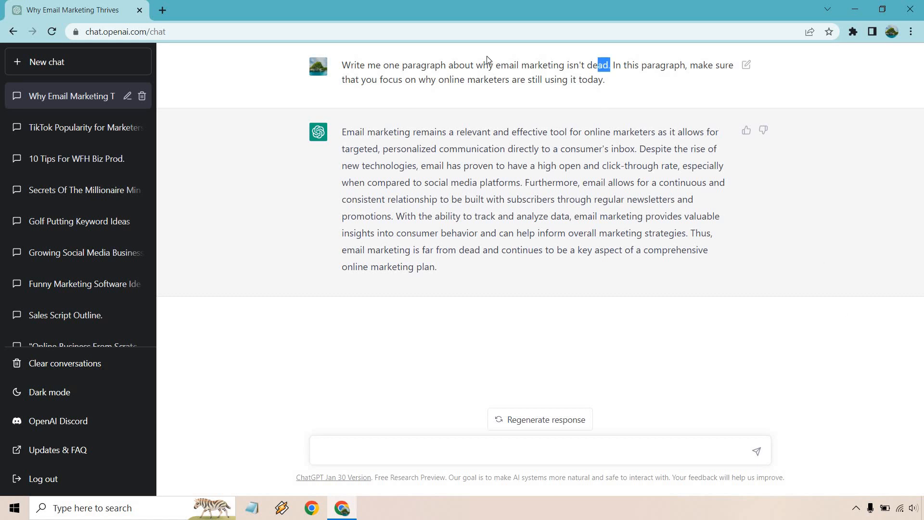
drag(610, 65, 350, 65)
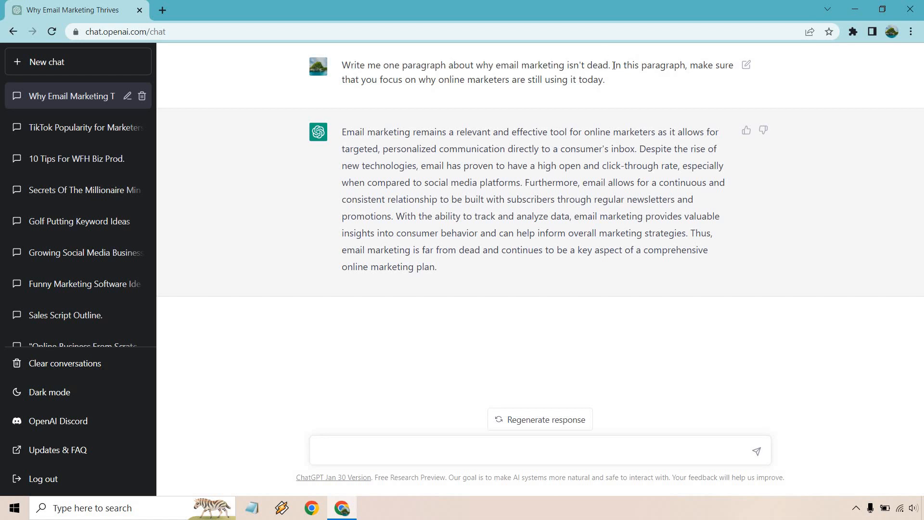
drag(611, 65, 604, 80)
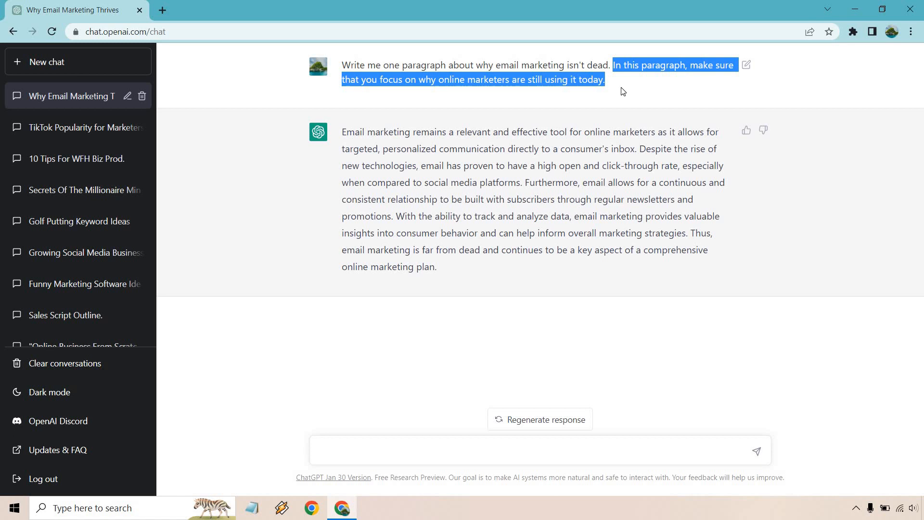